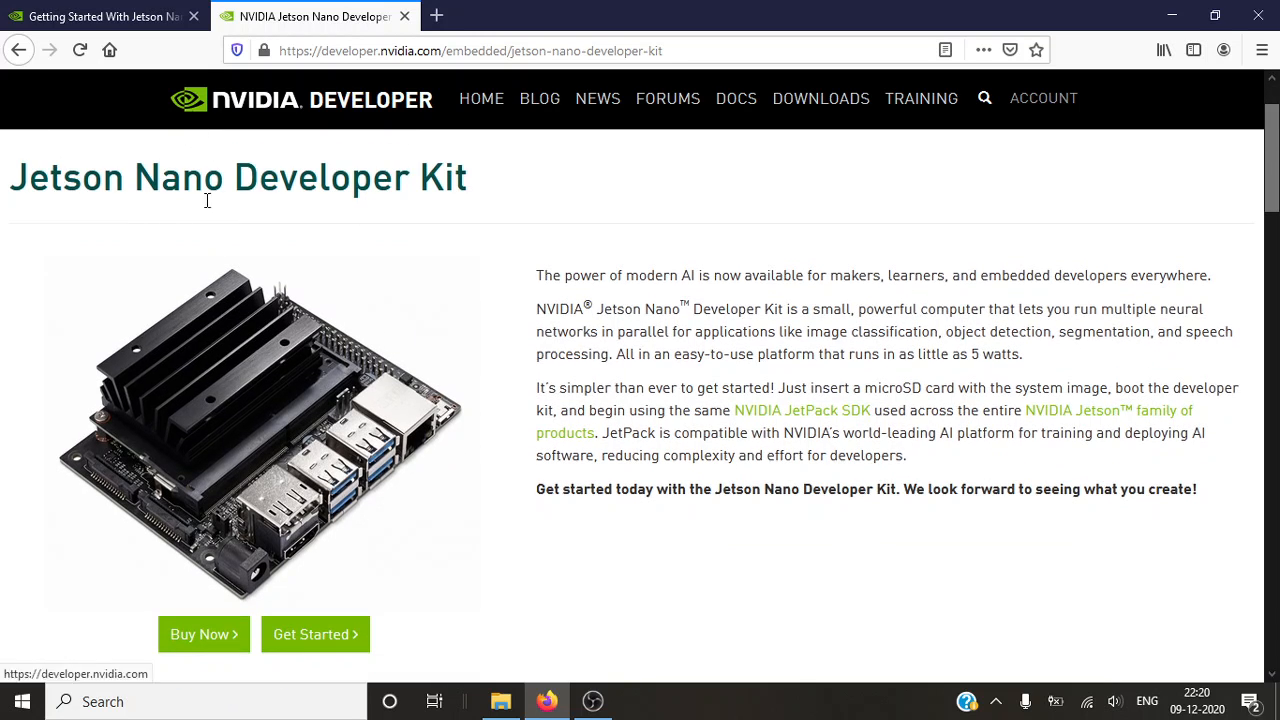
Step: Scroll the Jetson Nano getting started guide down to the Setup and First Boot section
click(100, 16)
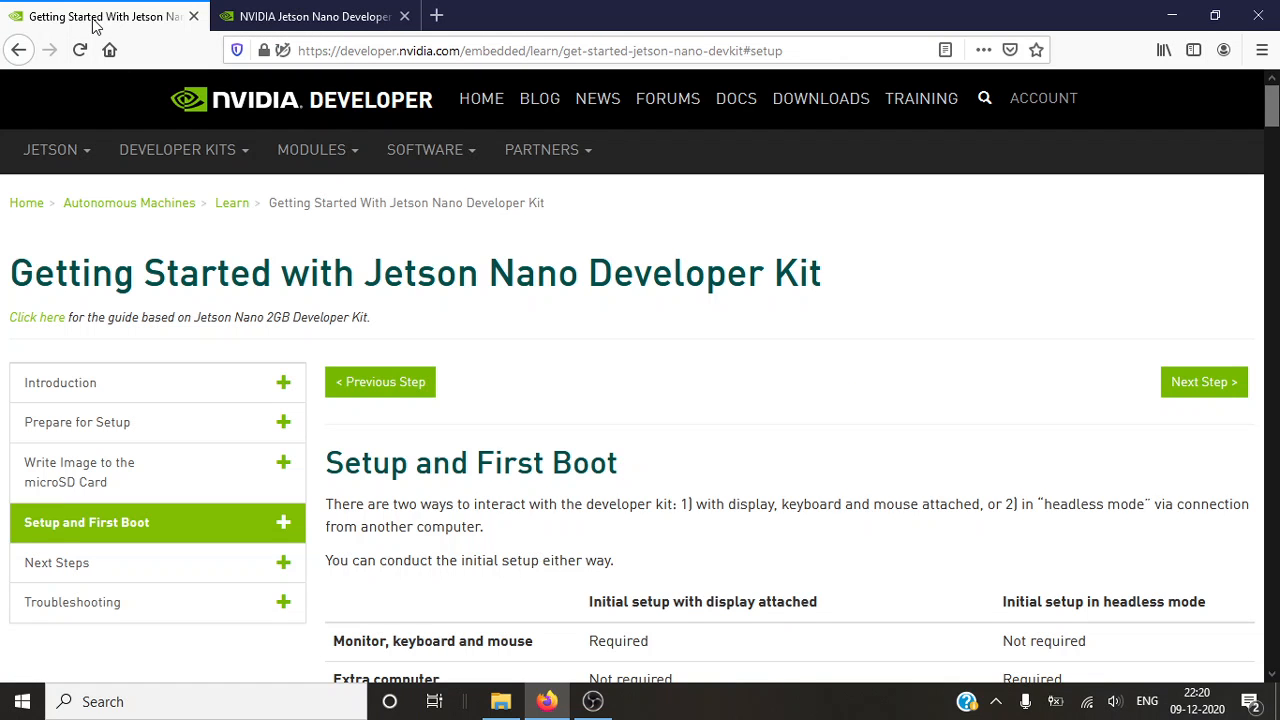
scroll(down, 3)
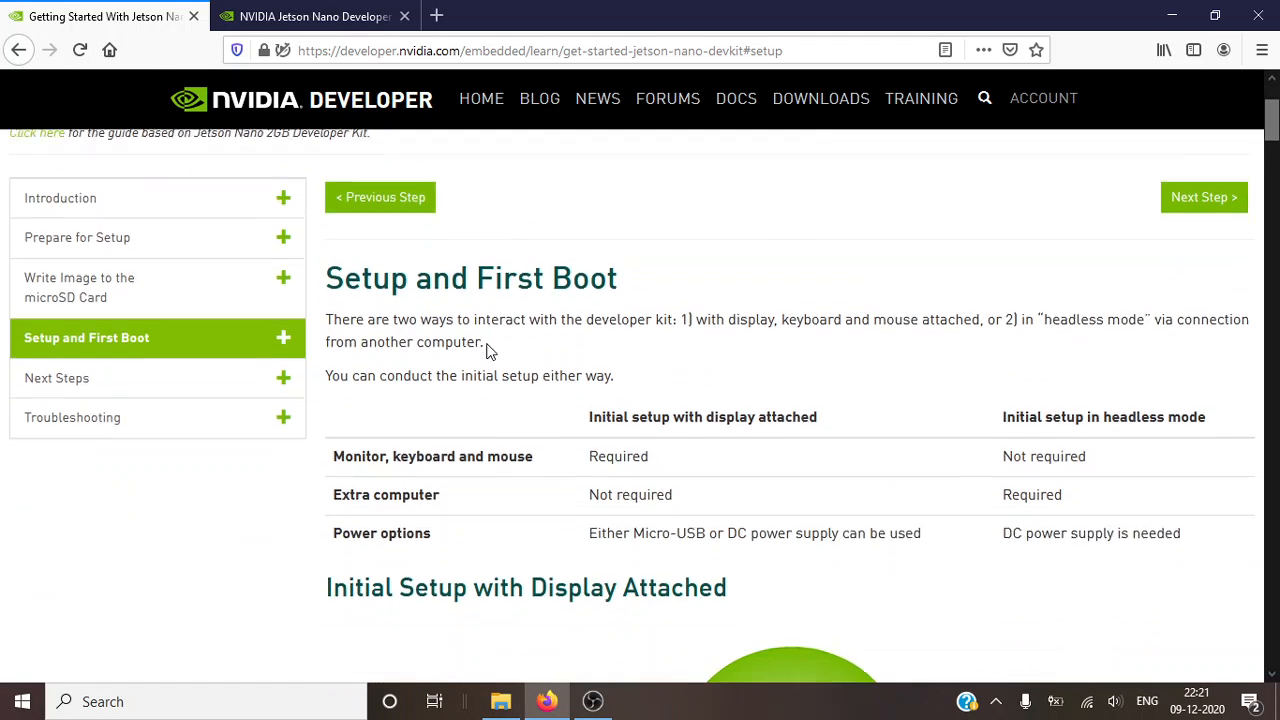
scroll(down, 3)
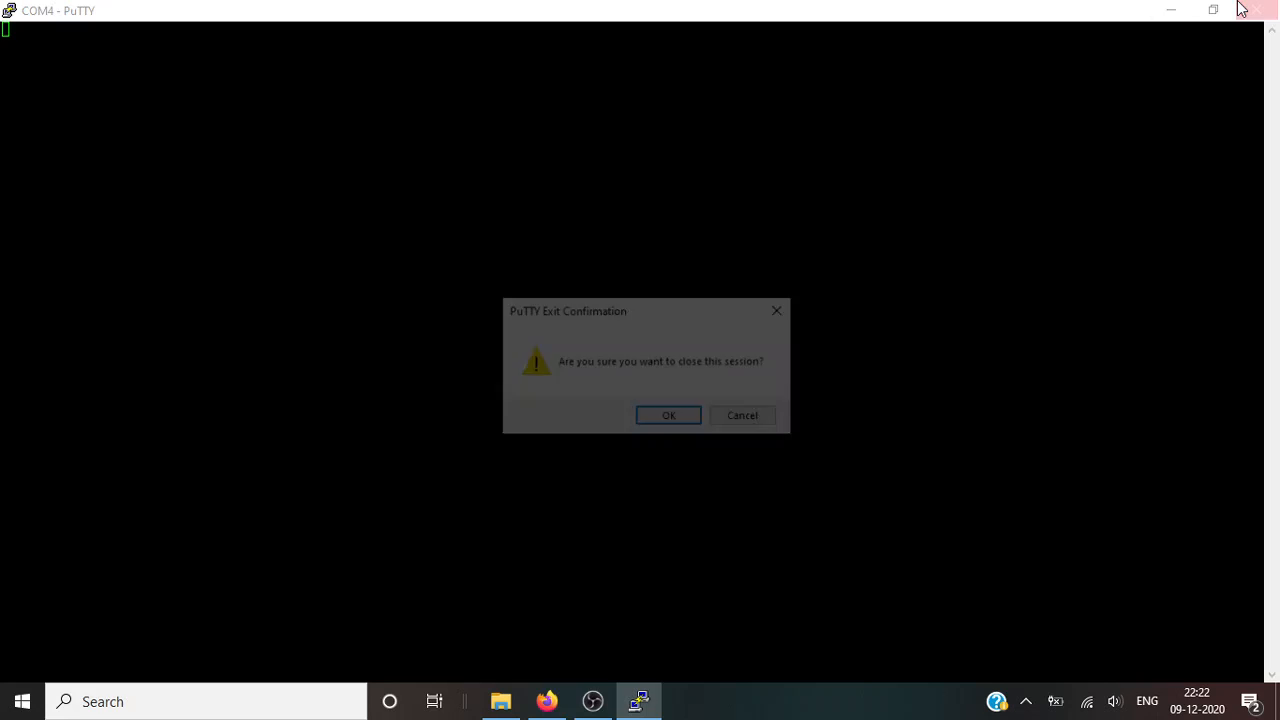
Step: Close the COM4 serial session and show the L4T-README (E:) drive's README files
click(668, 414)
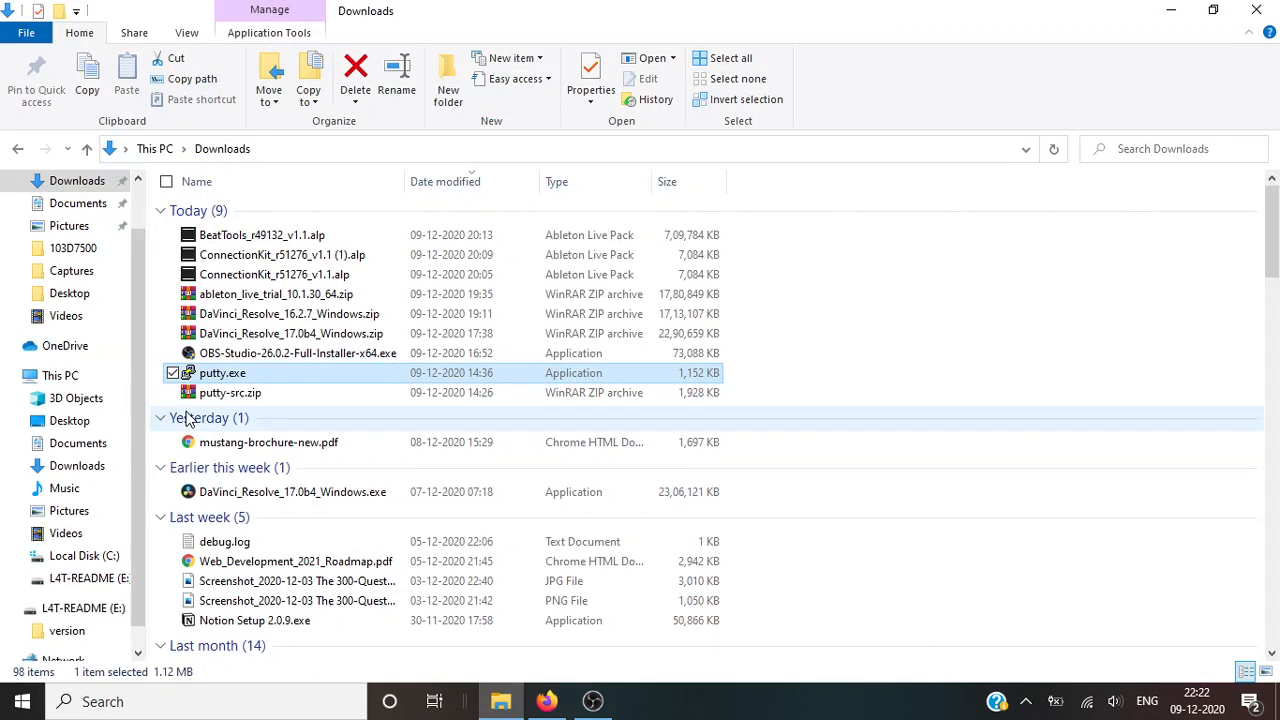
click(88, 578)
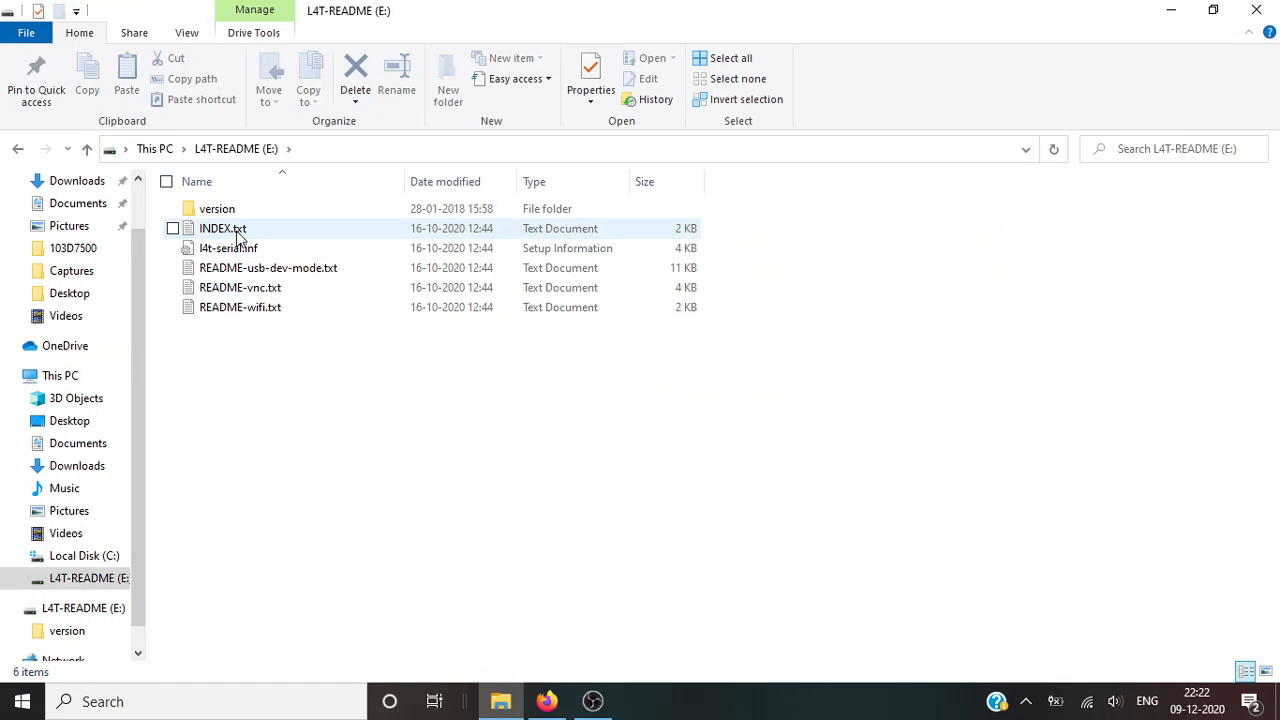
Step: View README-usb-dev-mode.txt and select the IPv4 SSH address 192.168.55.1
double_click(268, 268)
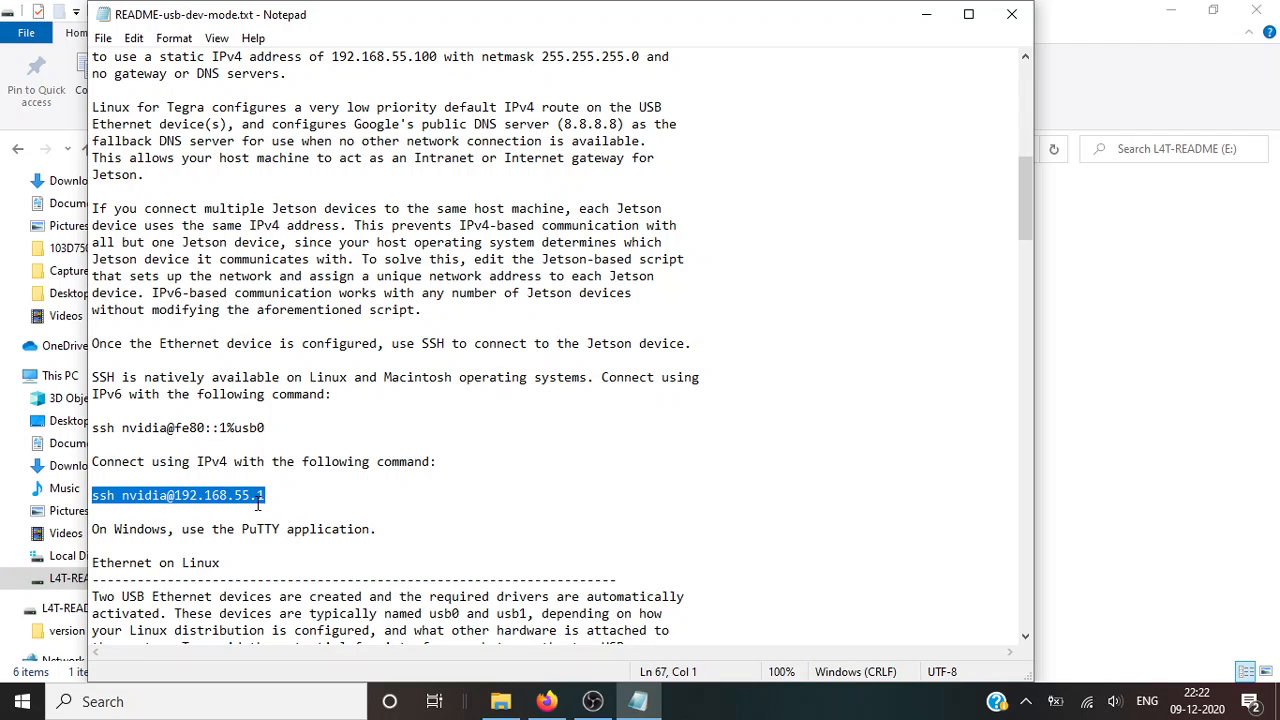
click(264, 496)
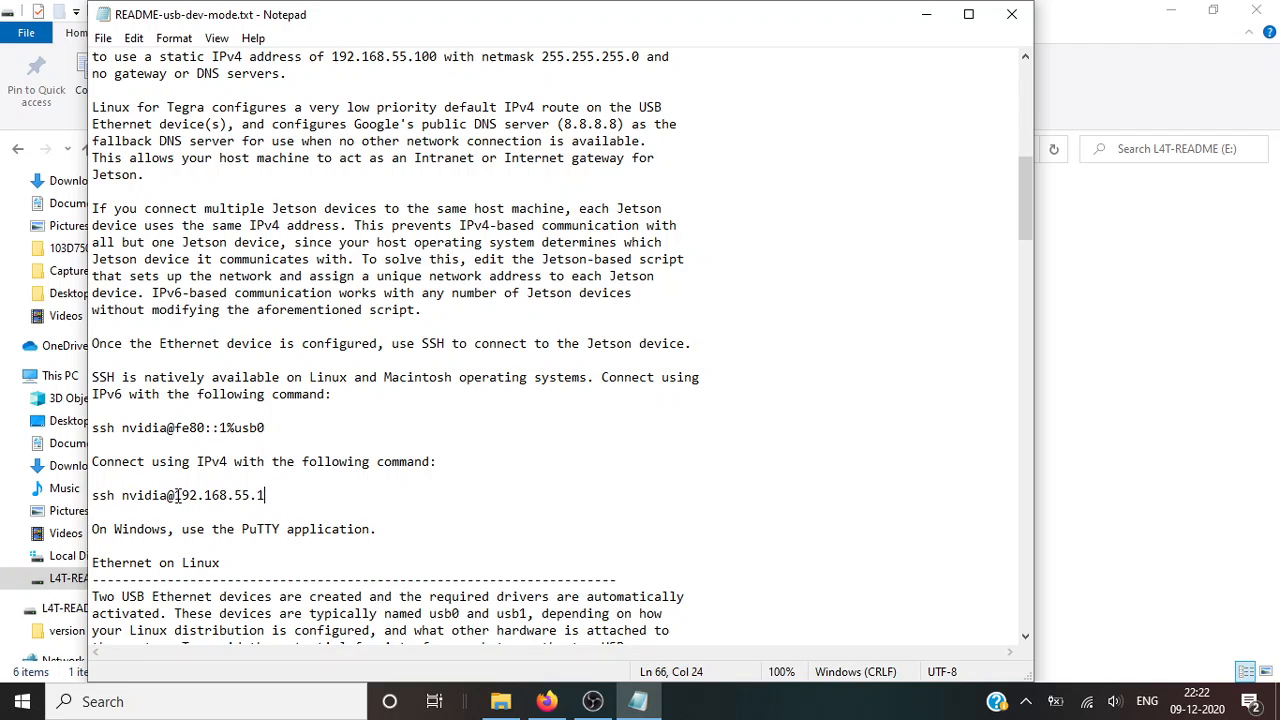
double_click(218, 496)
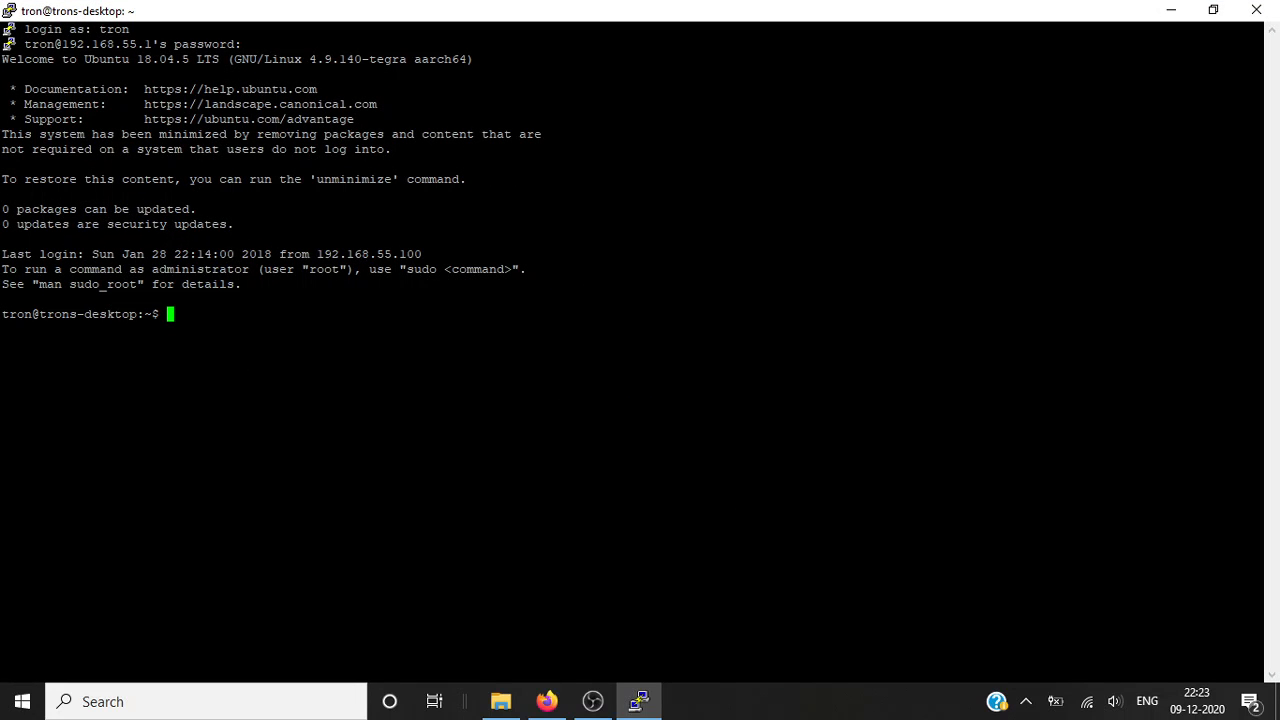
Step: Run ifconfig to show l4tbr0 at 192.168.55.1, then return to the Jetson guide
text(ifconfi)
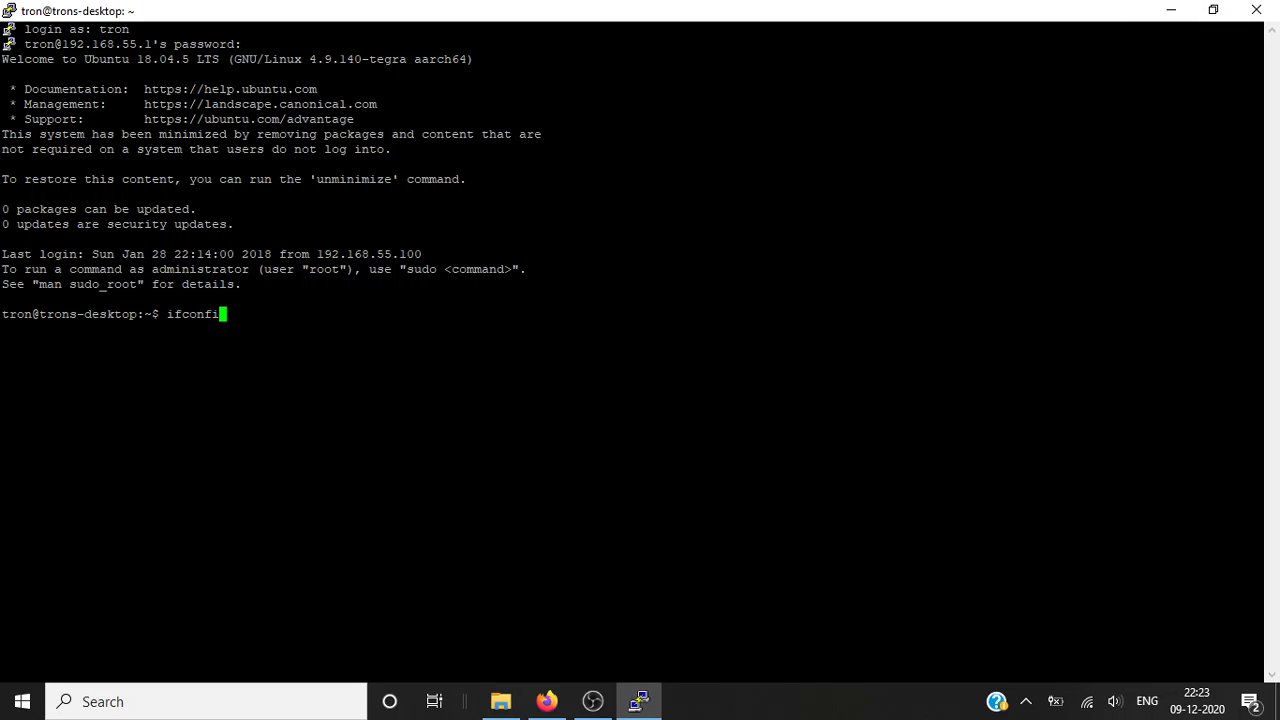
key(Return)
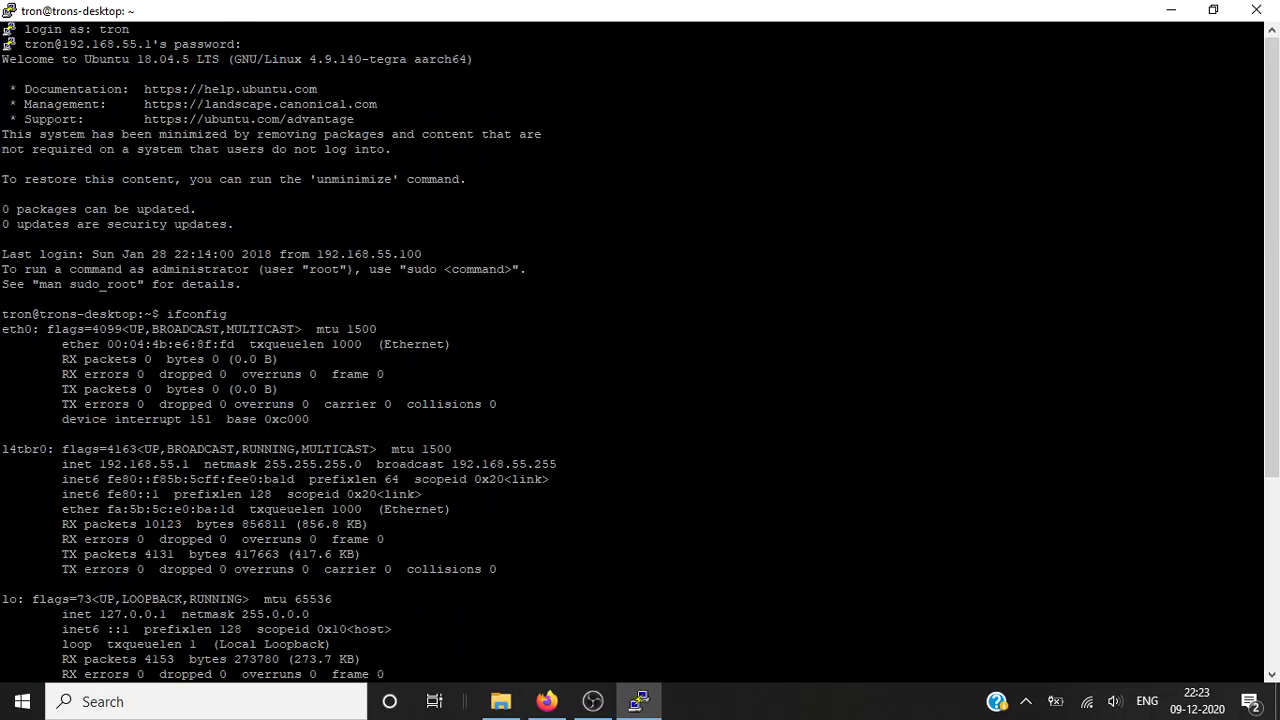
click(546, 700)
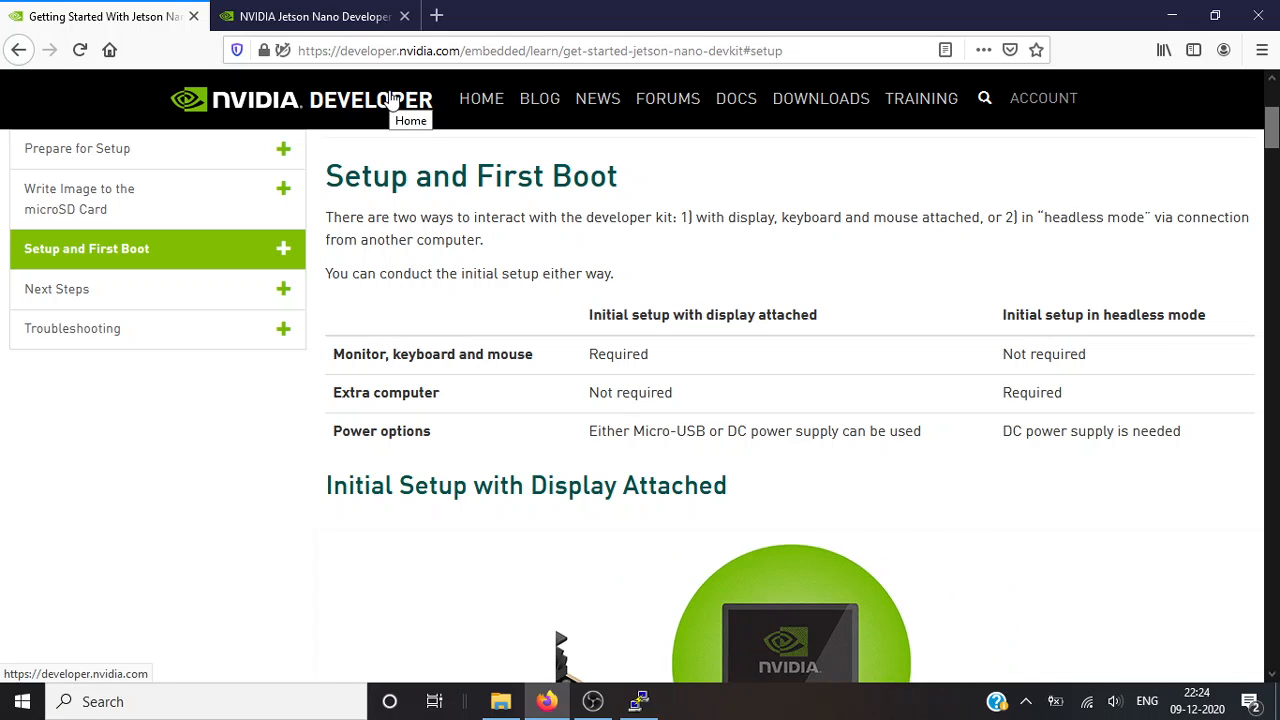